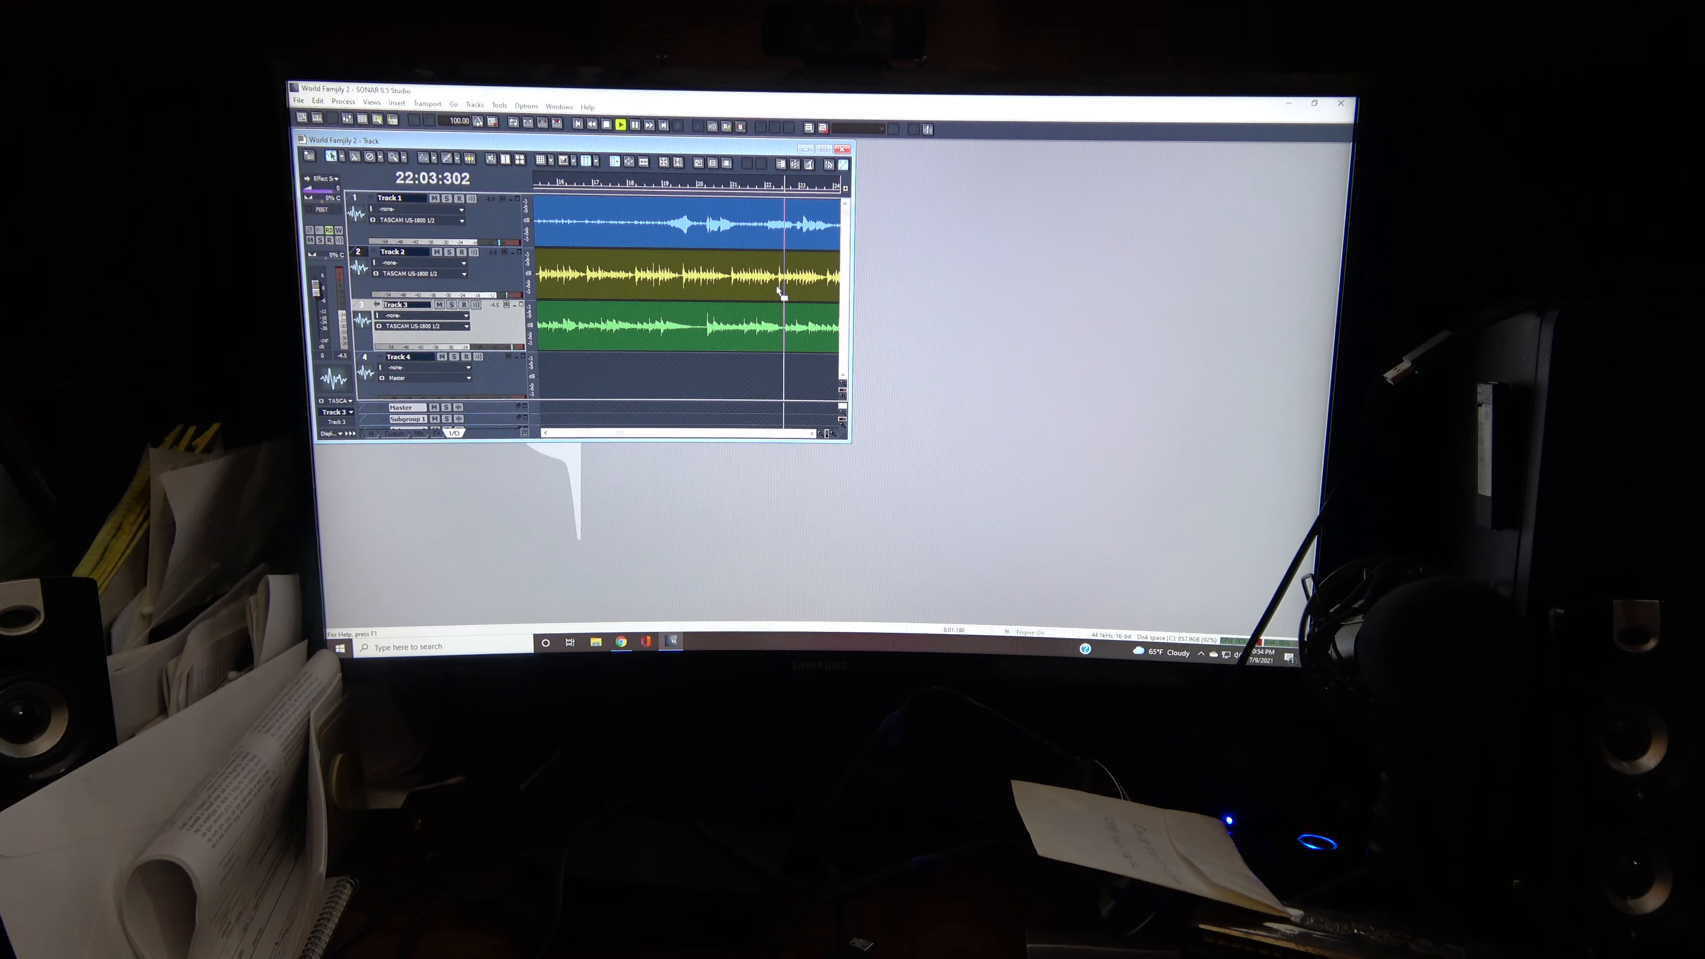
# Let playback continue past the fifty-one-minute mark and select a spot in the track area near Track 2
pyautogui.click(623, 109)
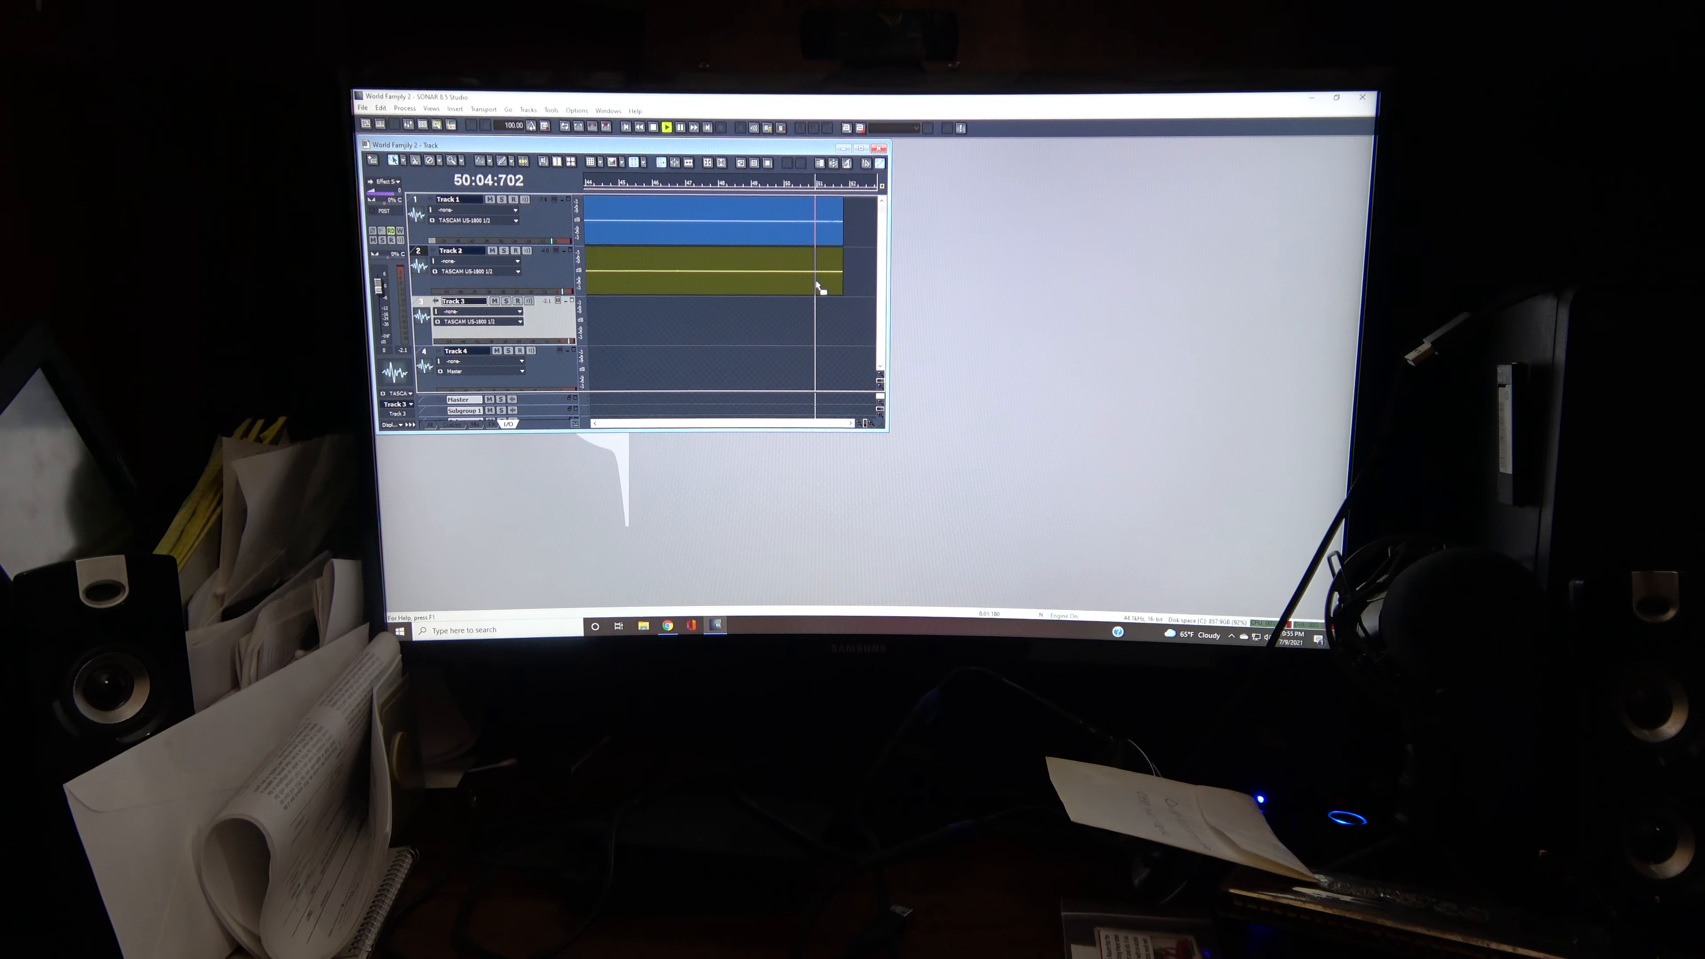
pyautogui.click(665, 126)
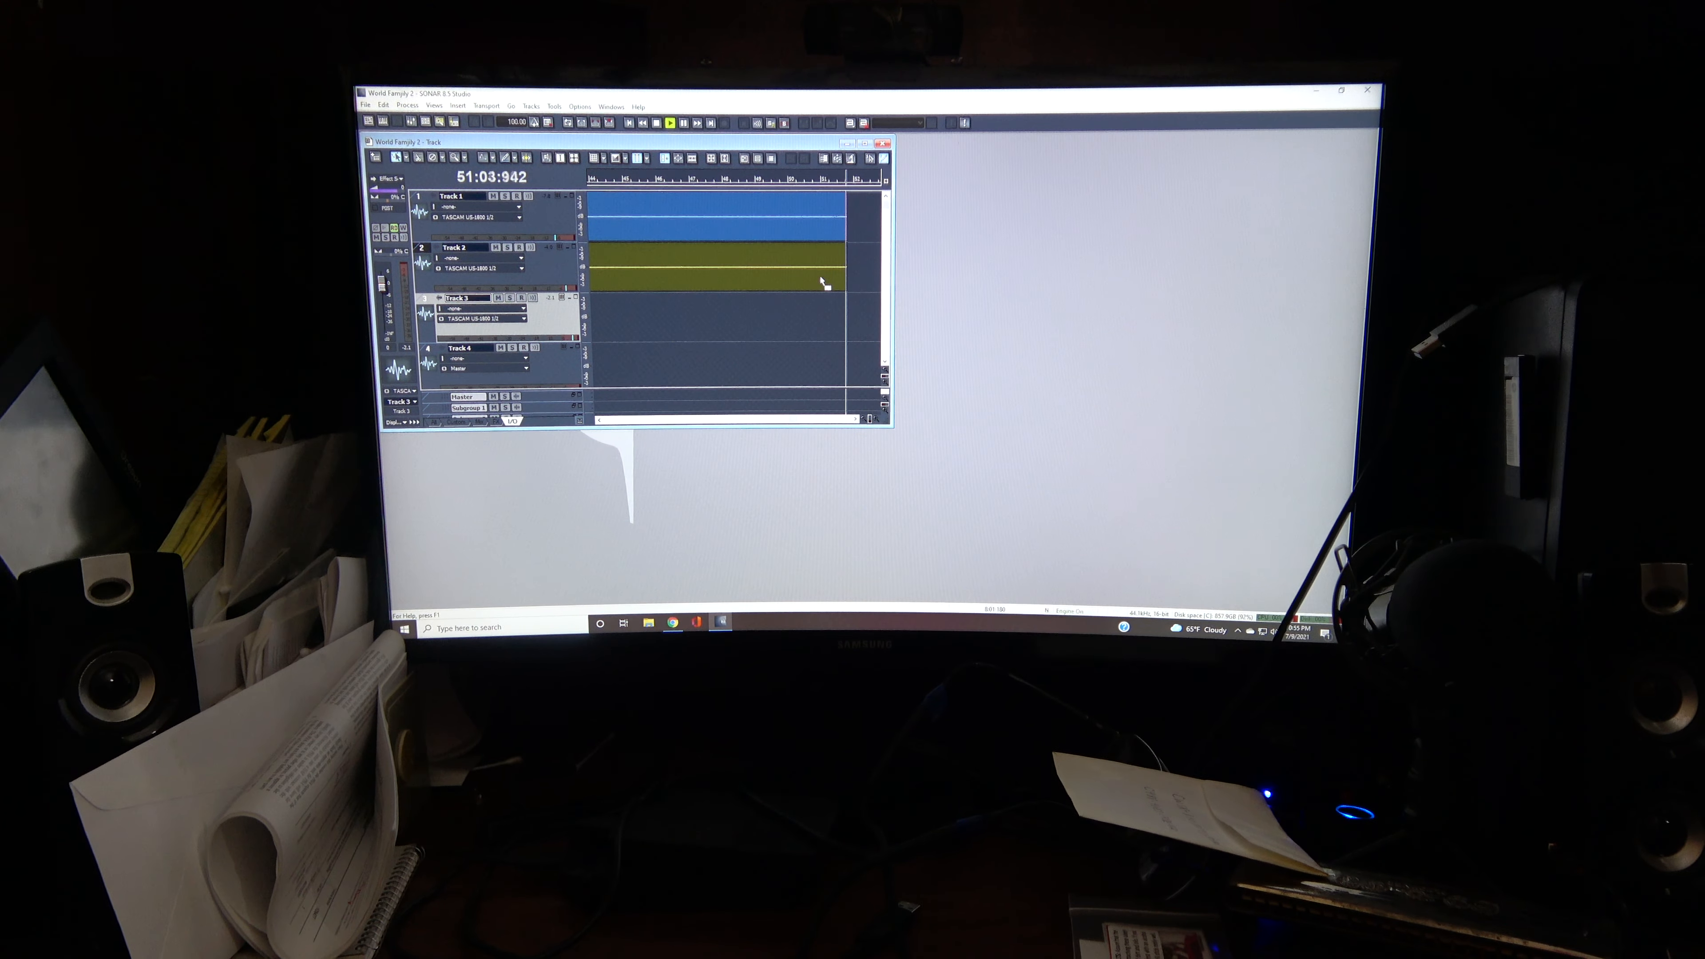